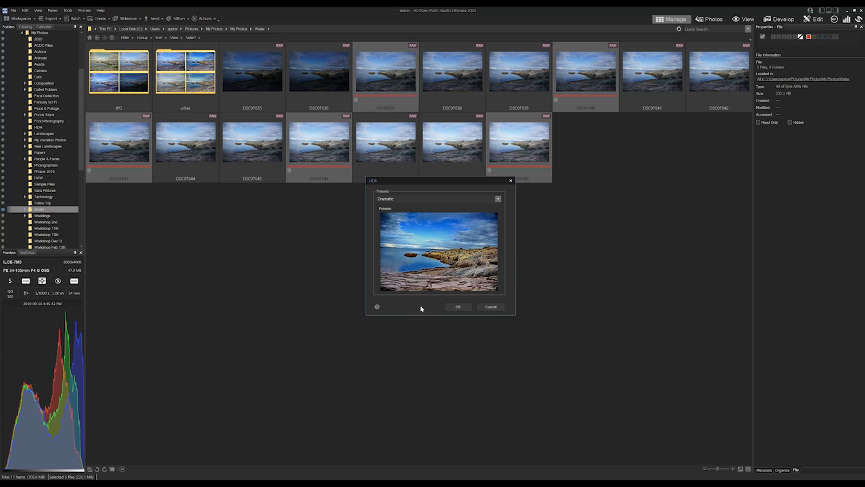
Step: Create the Dramatic HDR image from the Water shots, then browse to the Focus Stack folder
click(458, 306)
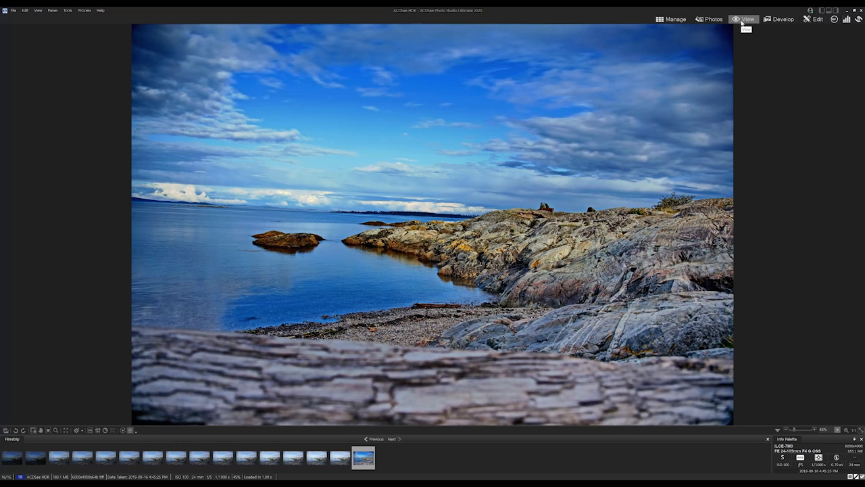
click(675, 19)
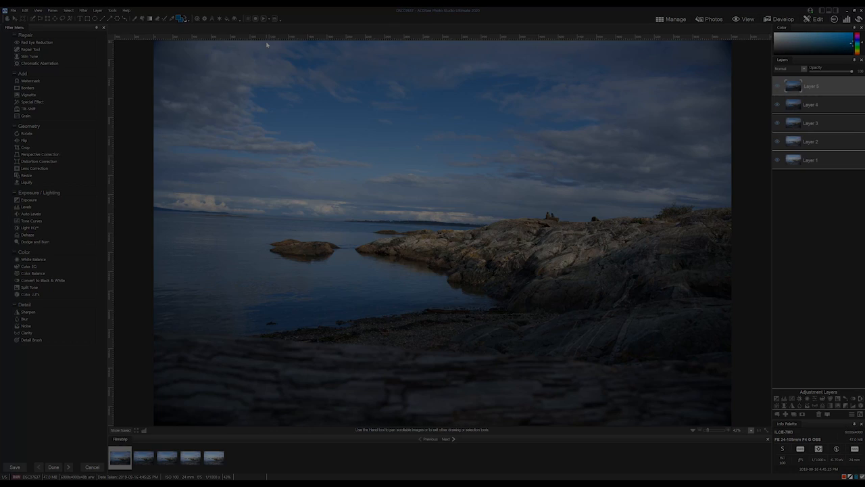
click(674, 19)
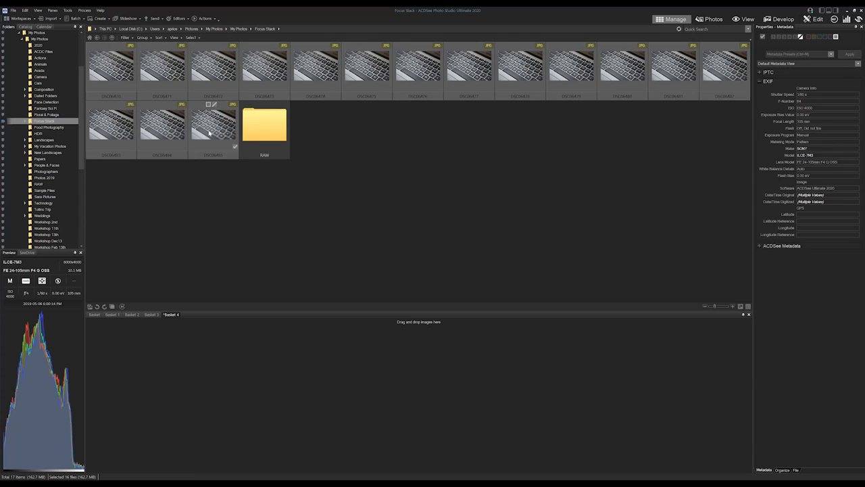
Step: Run Focus Stack on the keyboard photos, proceeding past the warning
click(86, 12)
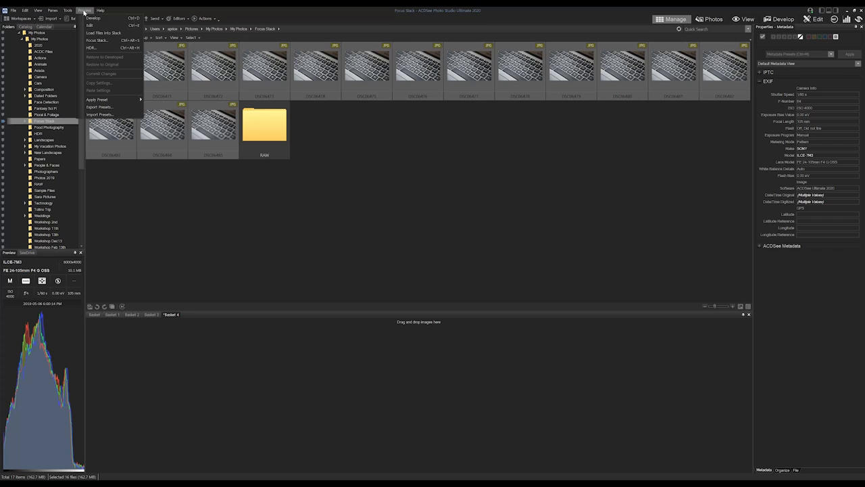
click(96, 40)
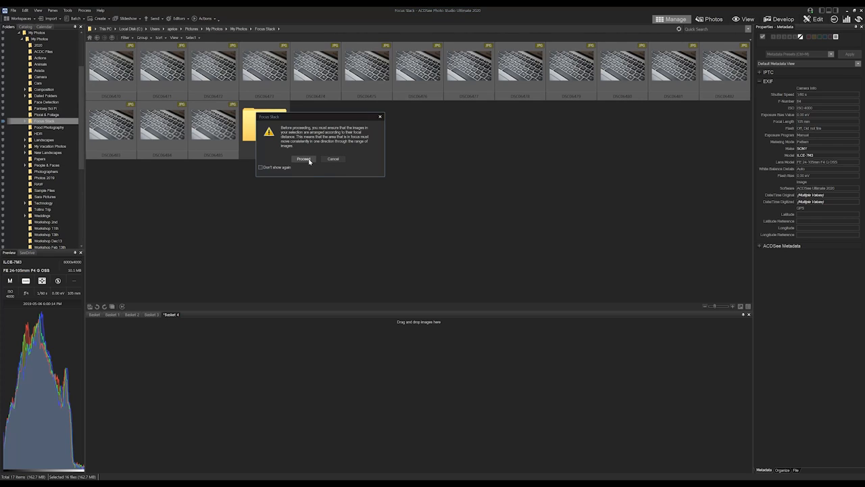
click(303, 158)
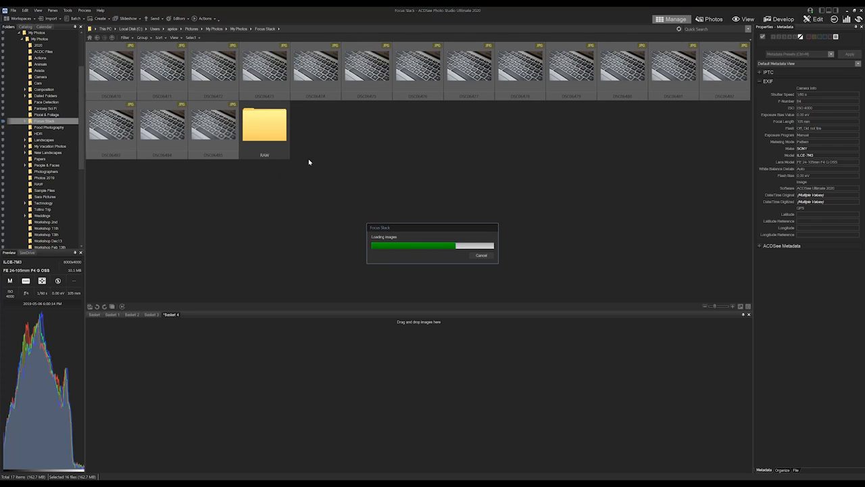
click(194, 7)
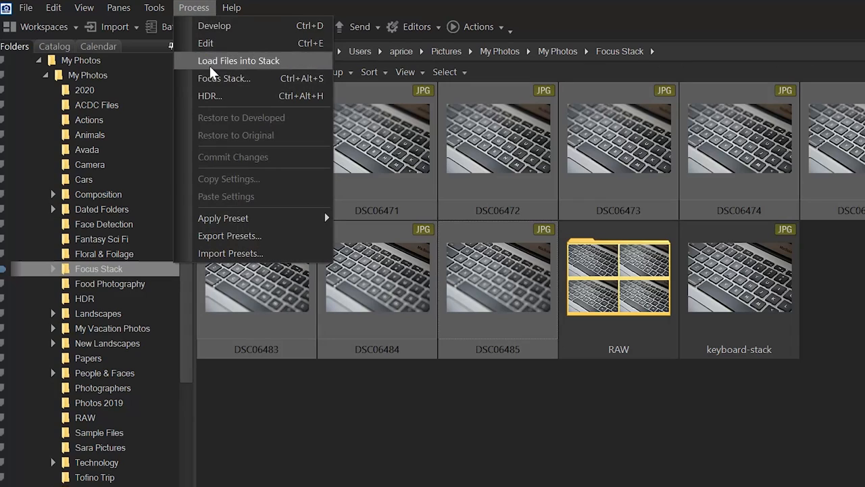
mouse_move(227, 65)
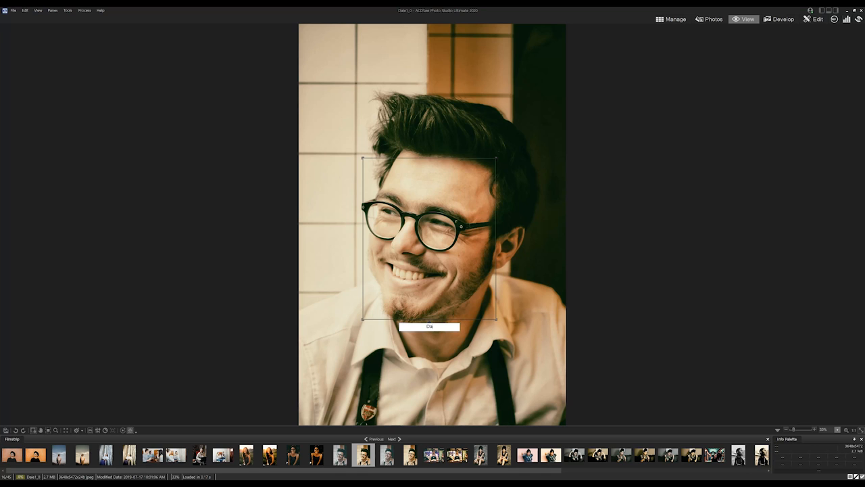
Step: Name the face 'Dale' and accept the Dale suggestion on another portrait
text(Dale)
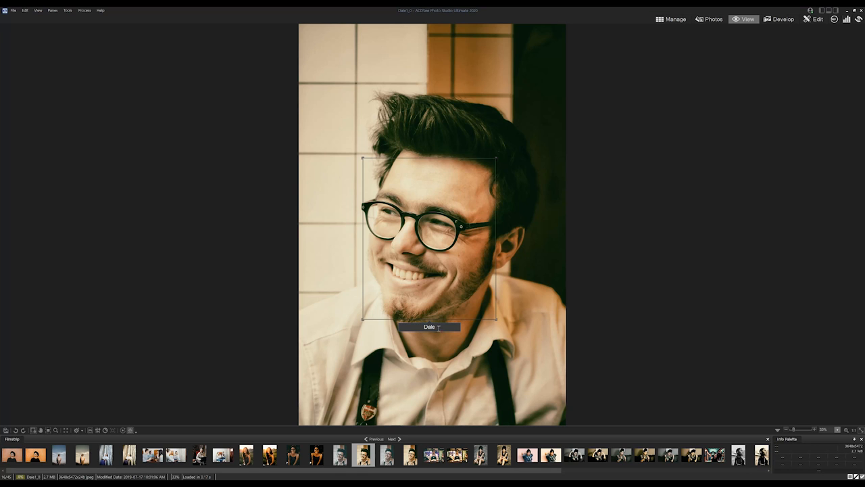
click(392, 439)
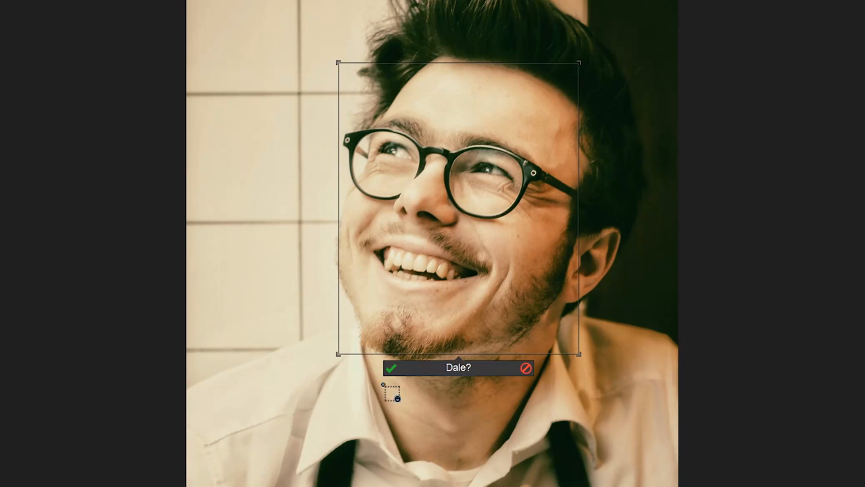
click(393, 368)
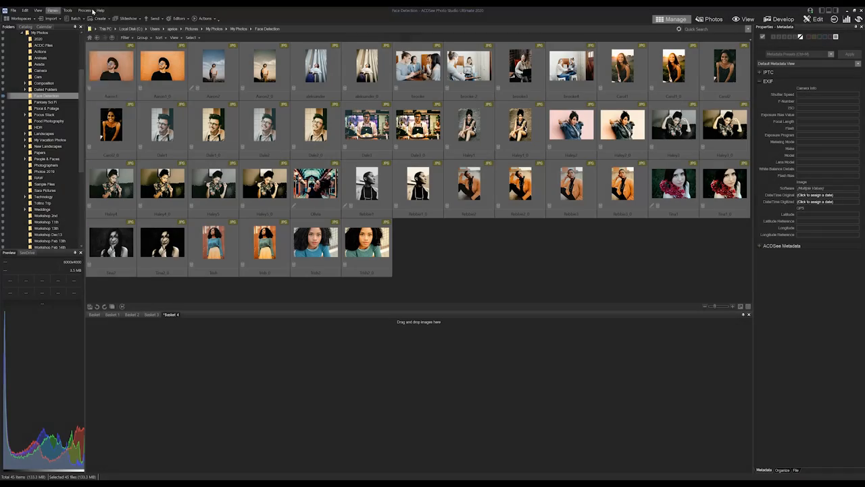
Step: Embed face data in all files with ACDSee Metadata unchecked
click(85, 9)
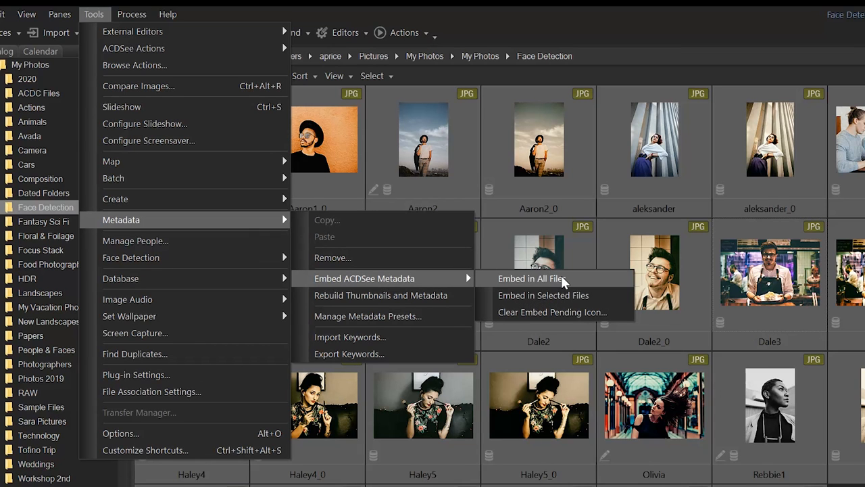
click(529, 279)
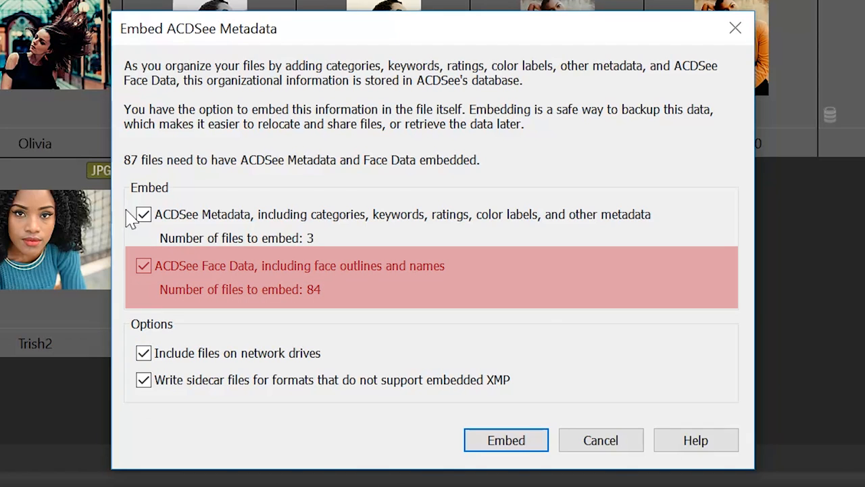
click(506, 440)
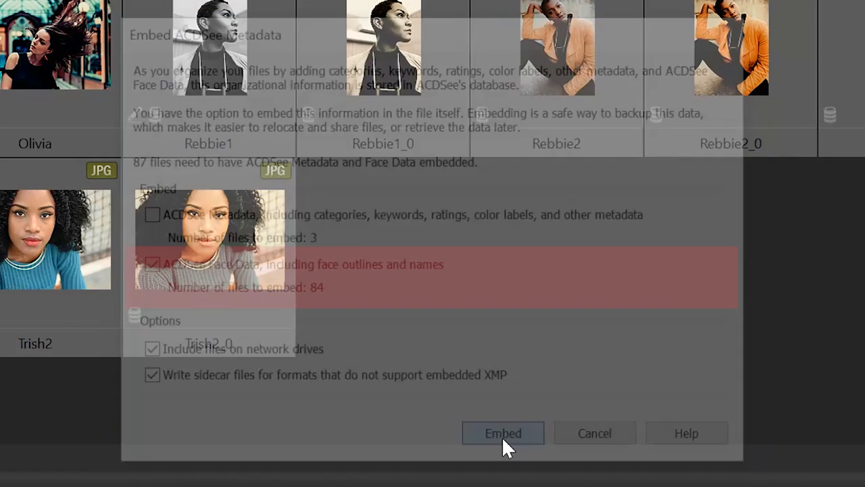
click(503, 434)
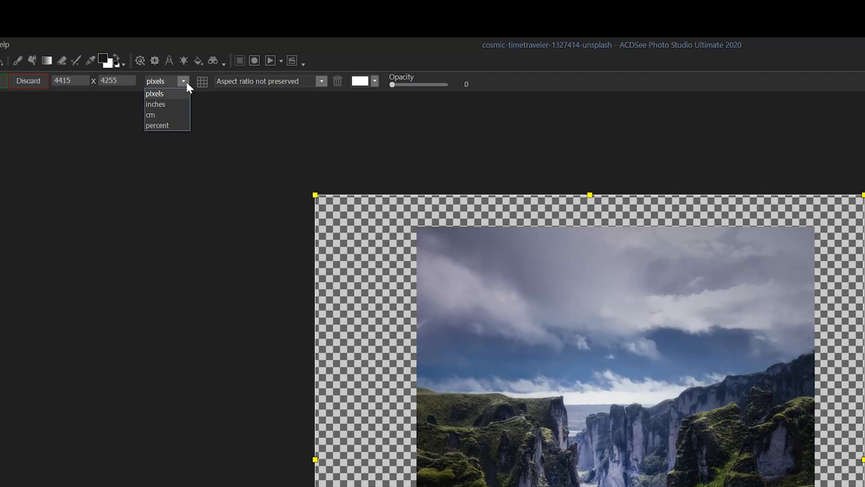
Step: Drag the canvas to 4415 × 4255 pixels with aspect ratio not preserved
click(154, 93)
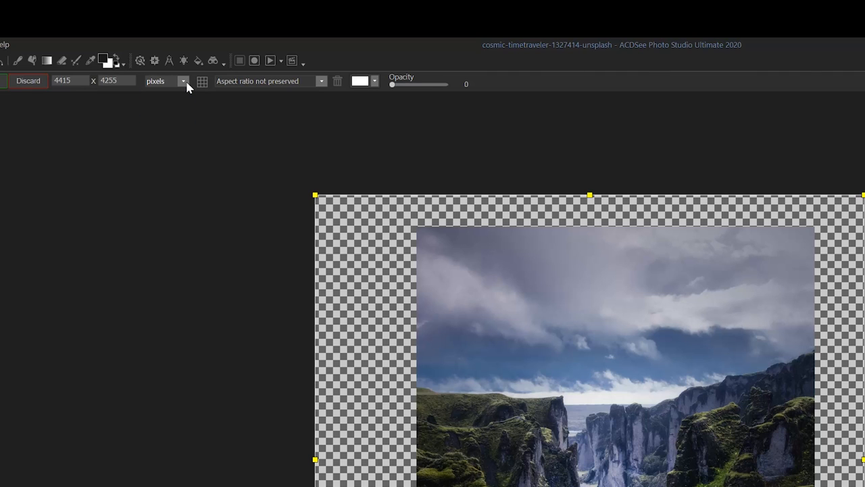
click(321, 81)
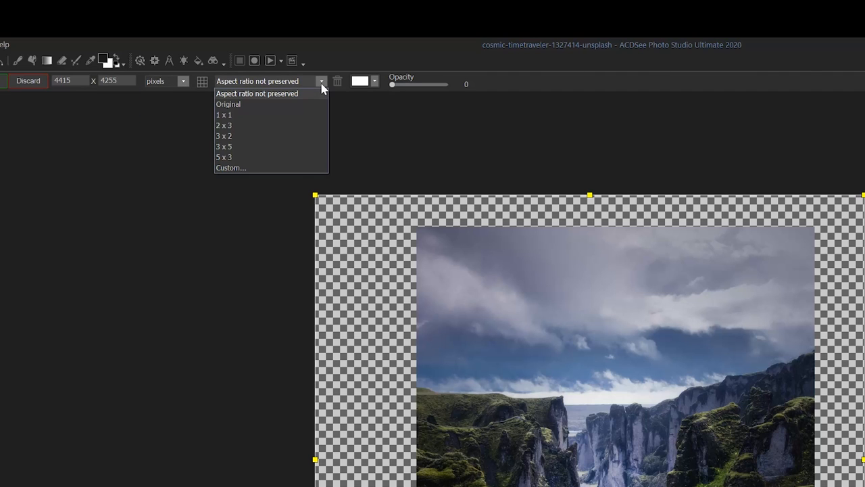
click(461, 146)
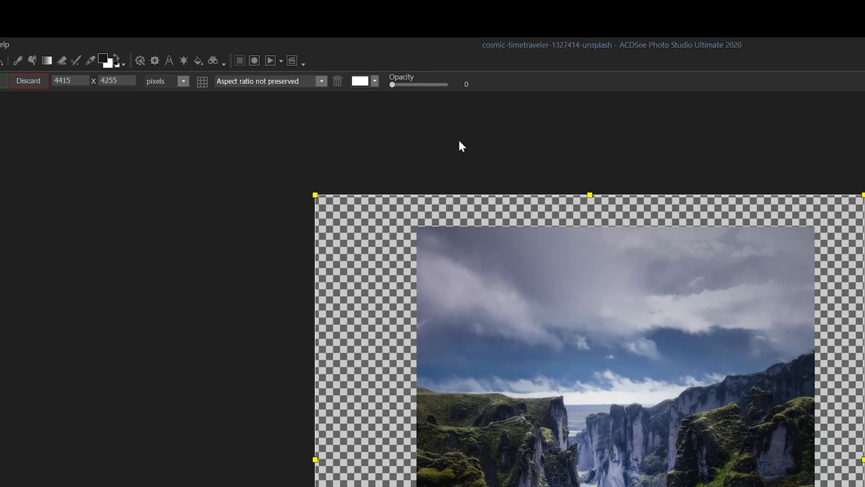
drag(392, 84, 445, 84)
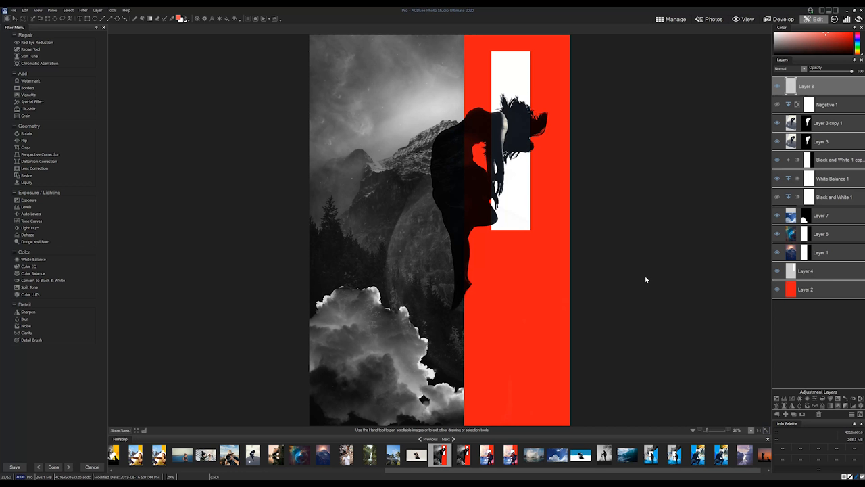
mouse_move(330, 215)
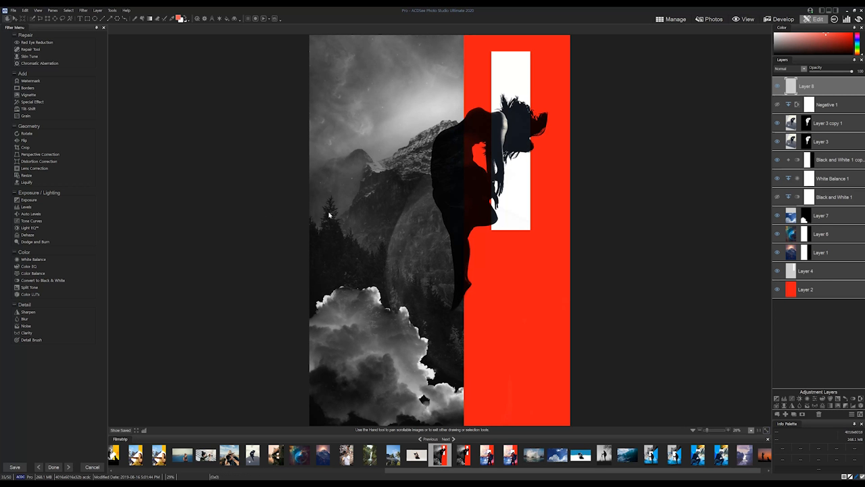
mouse_move(193, 140)
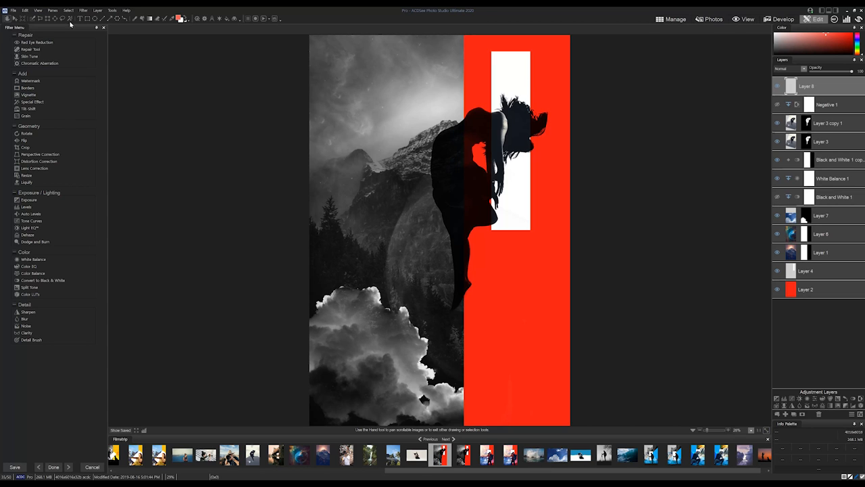
Step: Show rulers and drag a horizontal guide to the white bar's bottom edge
click(53, 10)
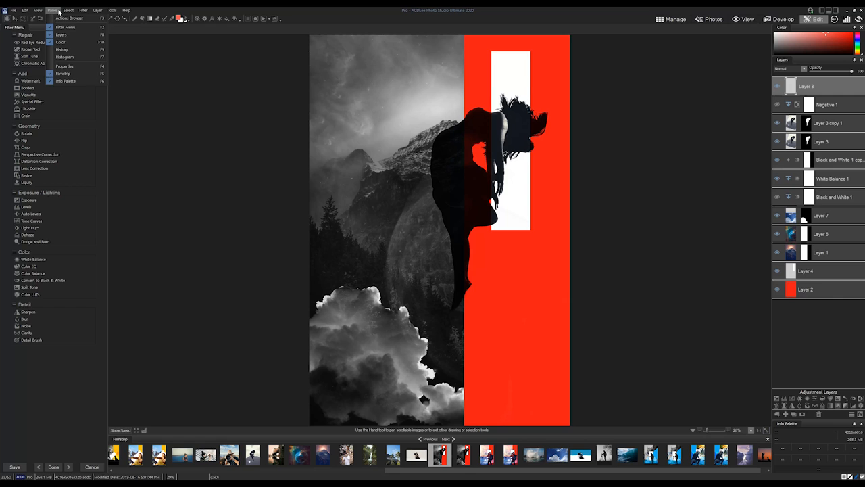
click(38, 10)
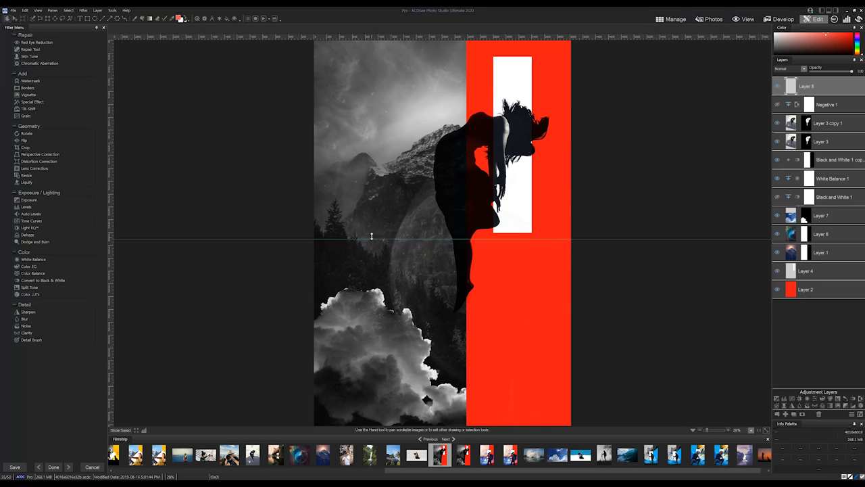
mouse_move(111, 185)
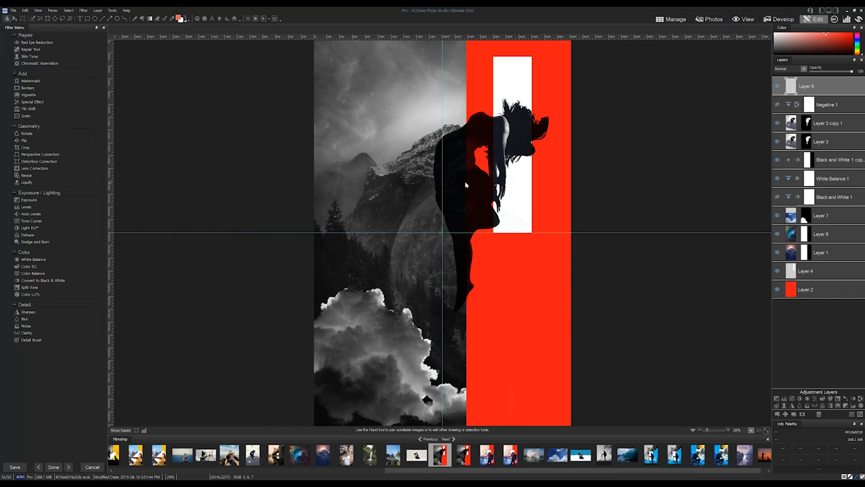
Step: Select the white bar layer and turn on Snap to Guidelines
click(806, 270)
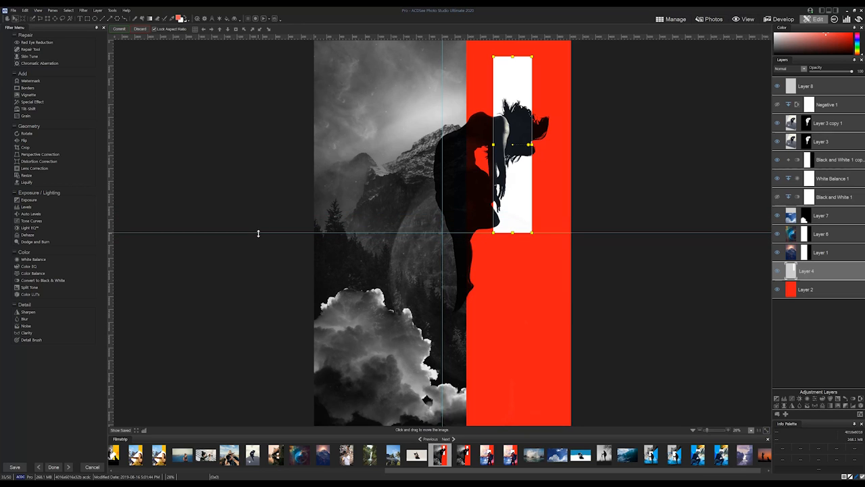
click(98, 12)
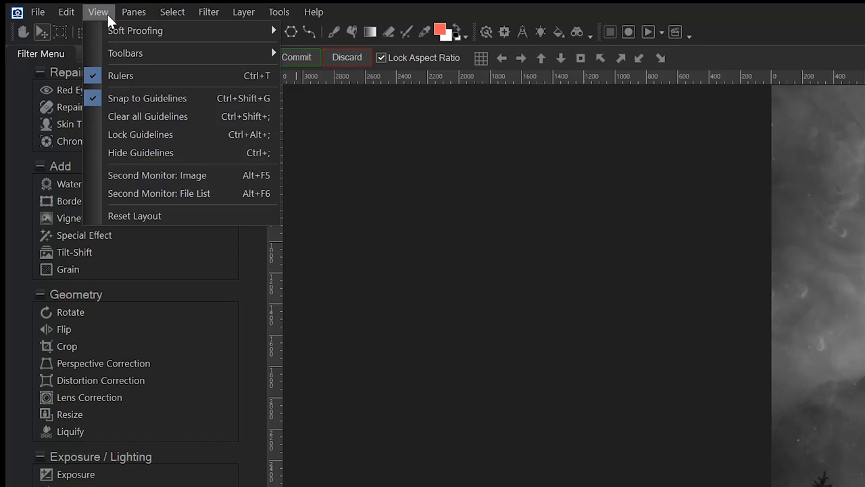
mouse_move(147, 98)
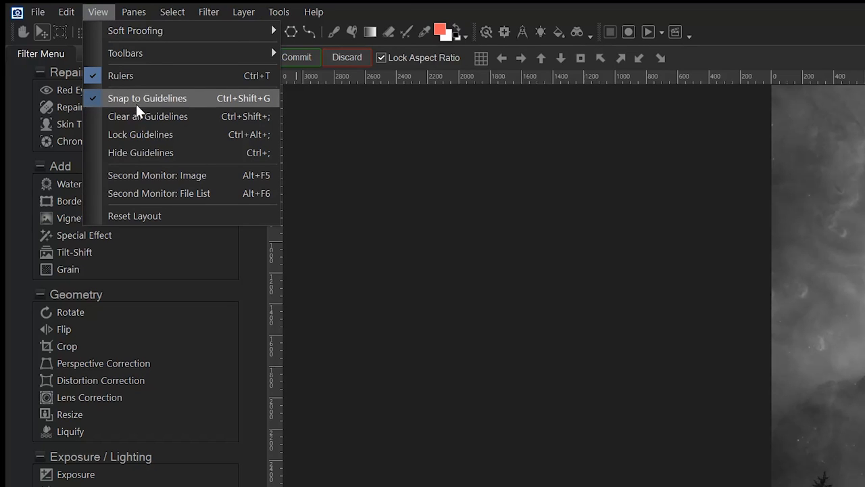
mouse_move(140, 135)
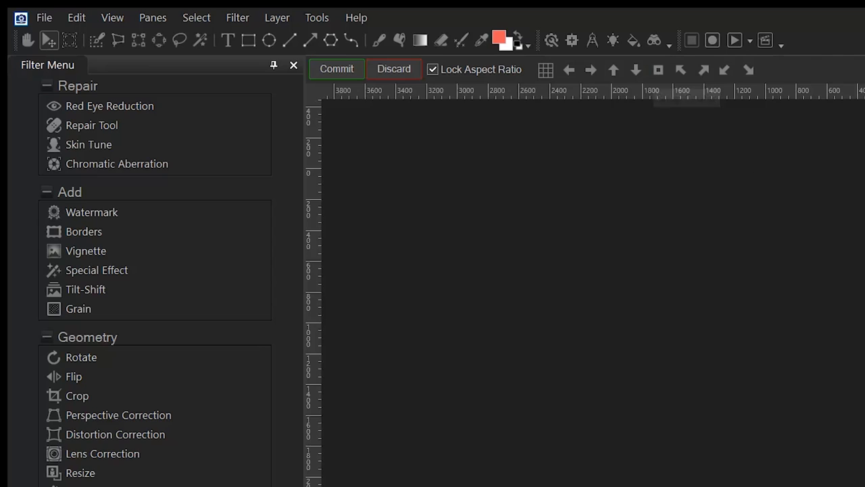
mouse_move(61, 51)
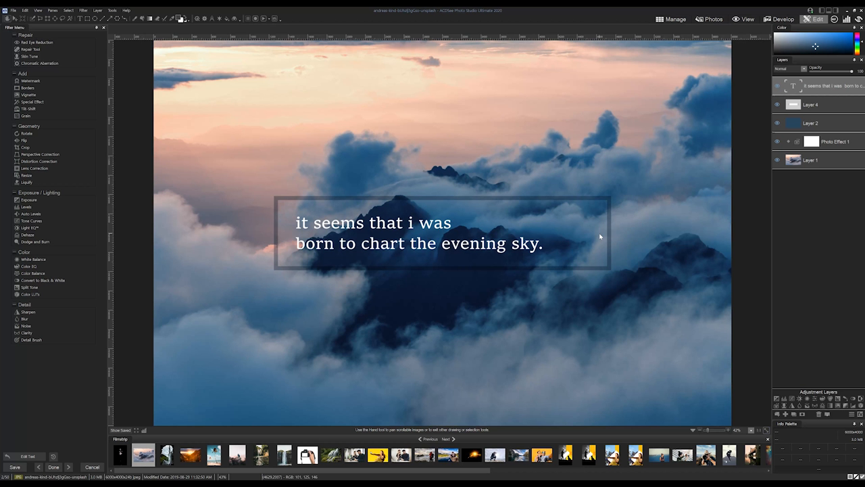
mouse_move(549, 240)
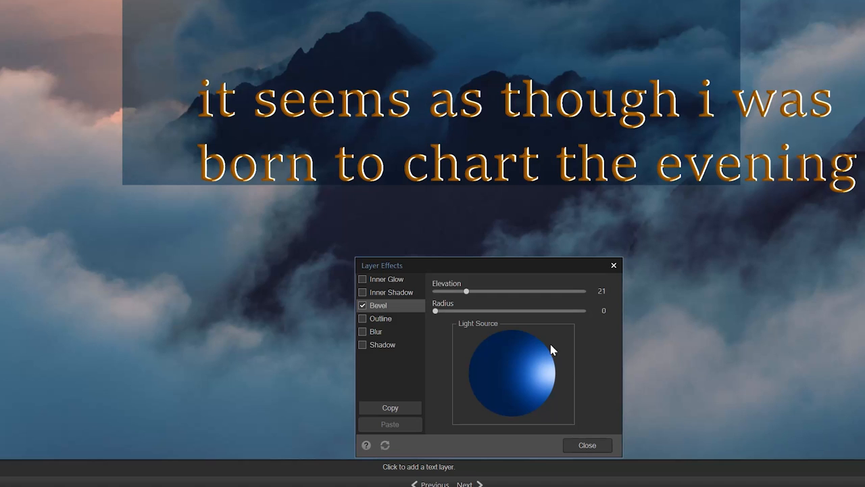
Step: Round the text bevel radius and add a more opaque black drop shadow
drag(436, 311, 490, 311)
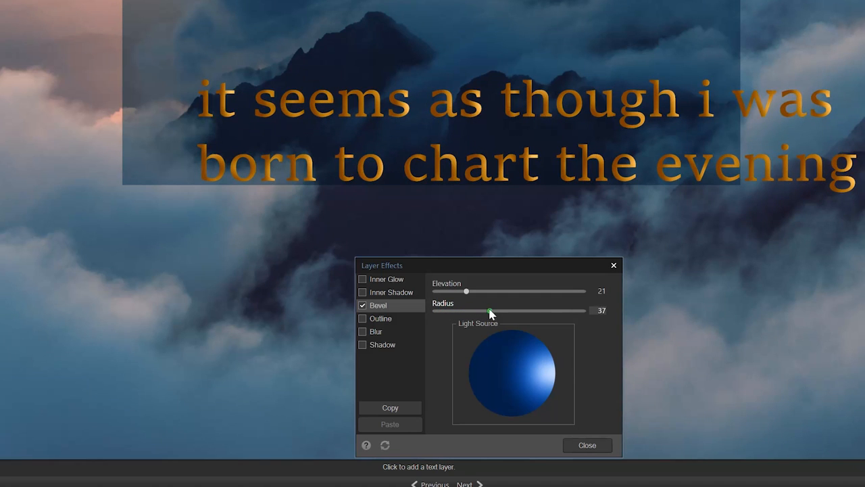
click(586, 445)
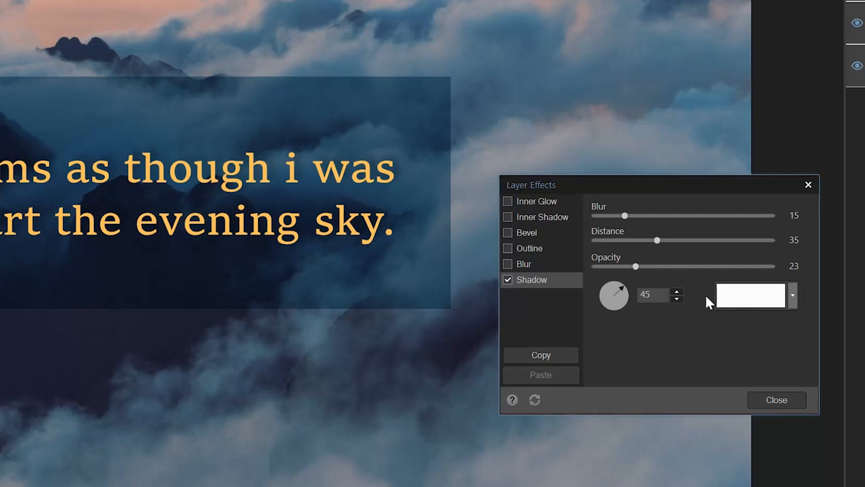
click(749, 295)
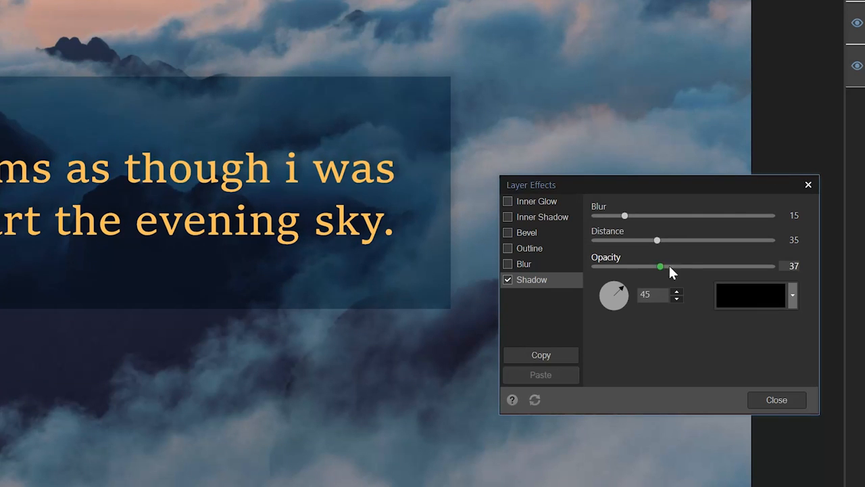
drag(661, 265, 678, 265)
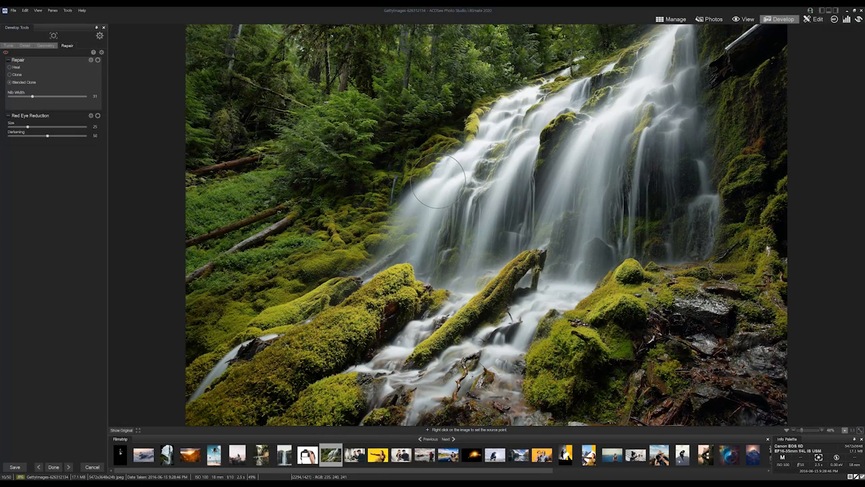
mouse_move(453, 119)
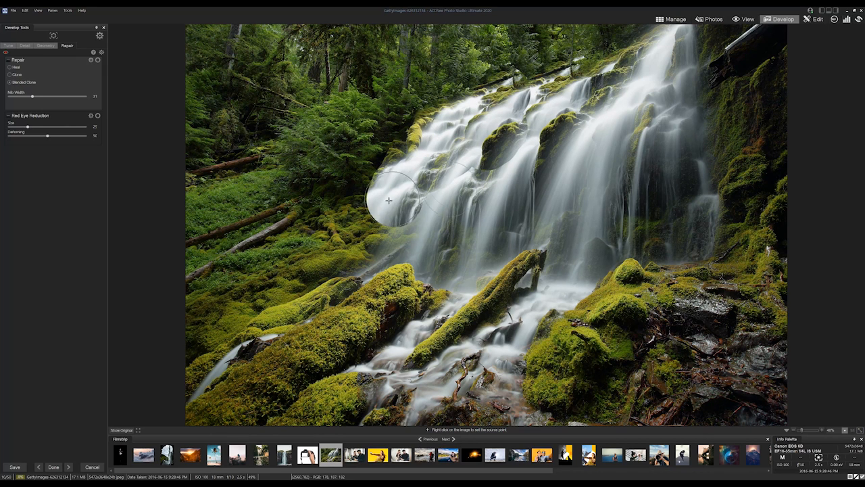
Step: Paint blended-clone water along the waterfall's left edge
click(389, 201)
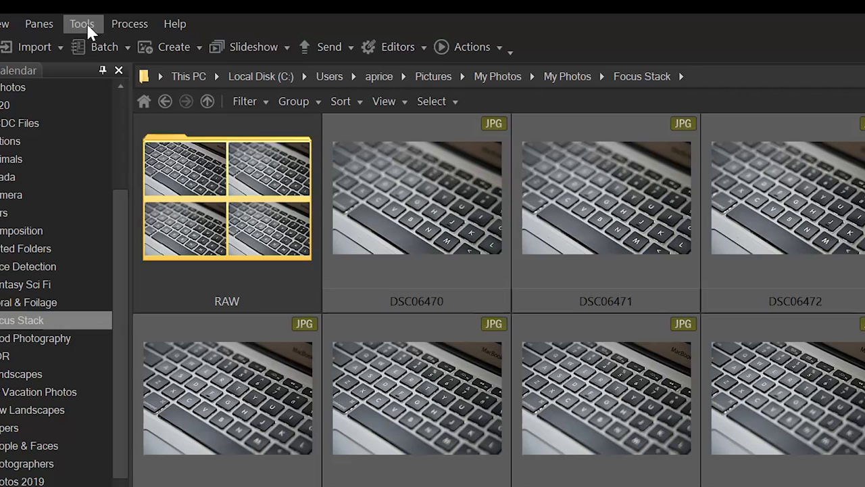
Step: Open the keyboard shots as layers in Edit and auto-align them
click(129, 23)
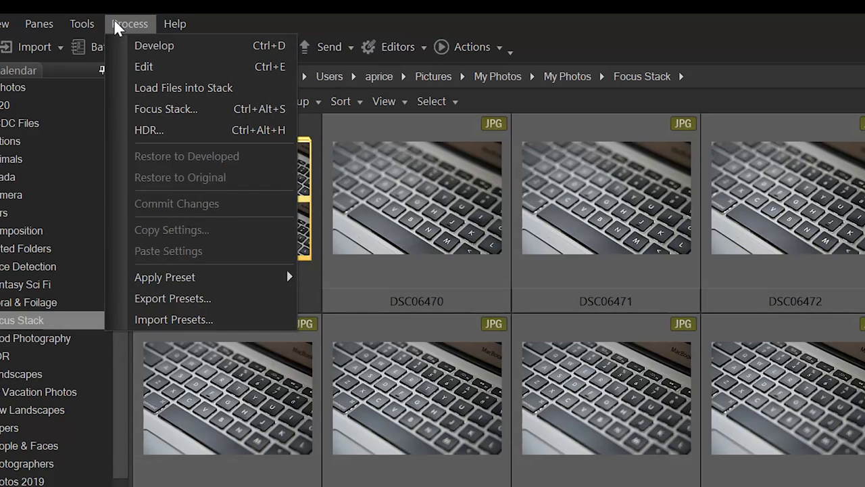
click(143, 67)
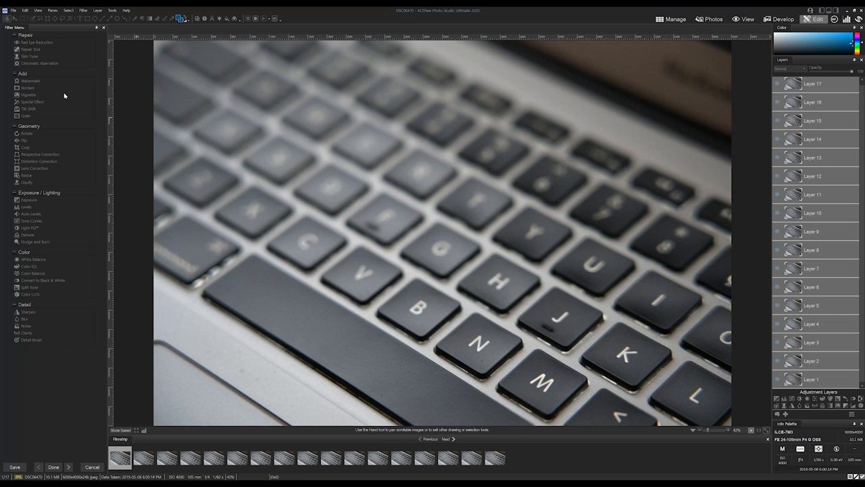
click(51, 18)
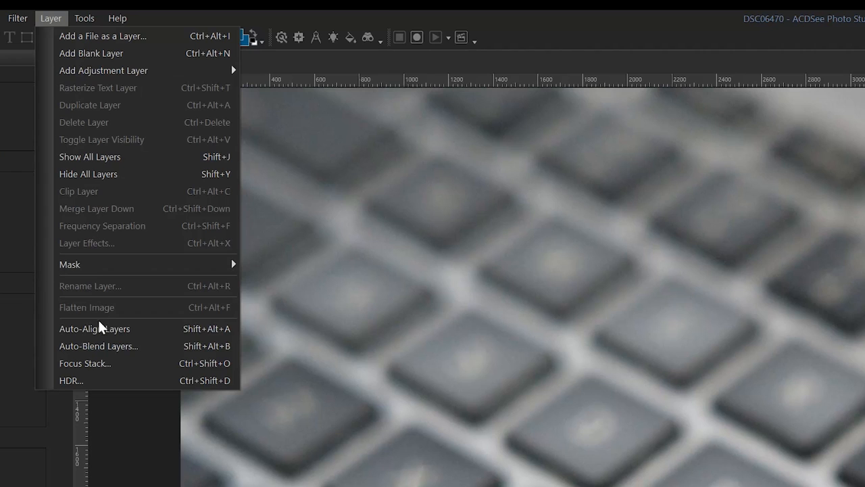
mouse_move(95, 329)
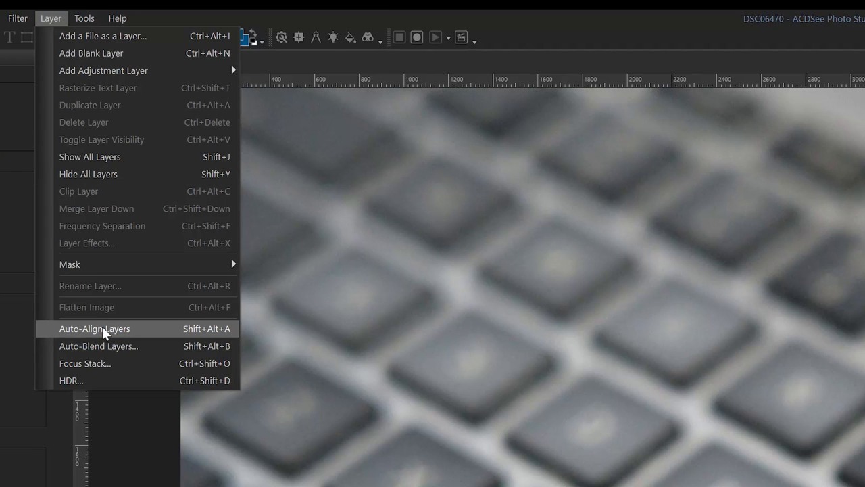
click(94, 328)
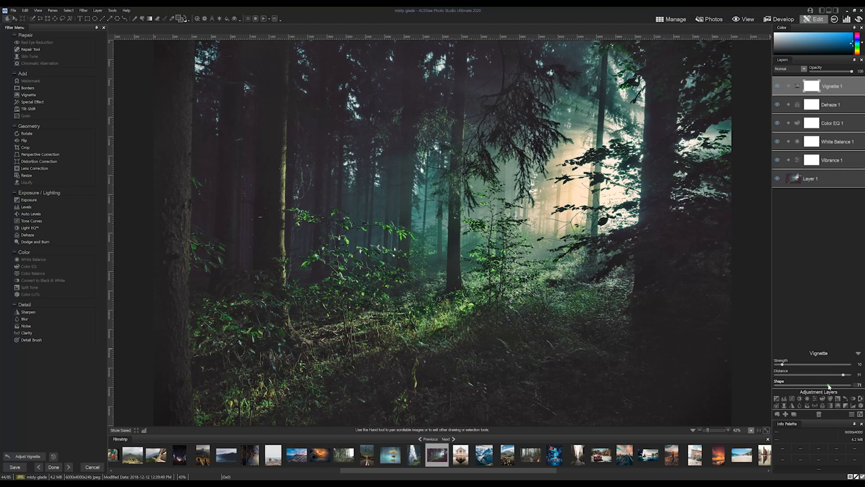
mouse_move(820, 302)
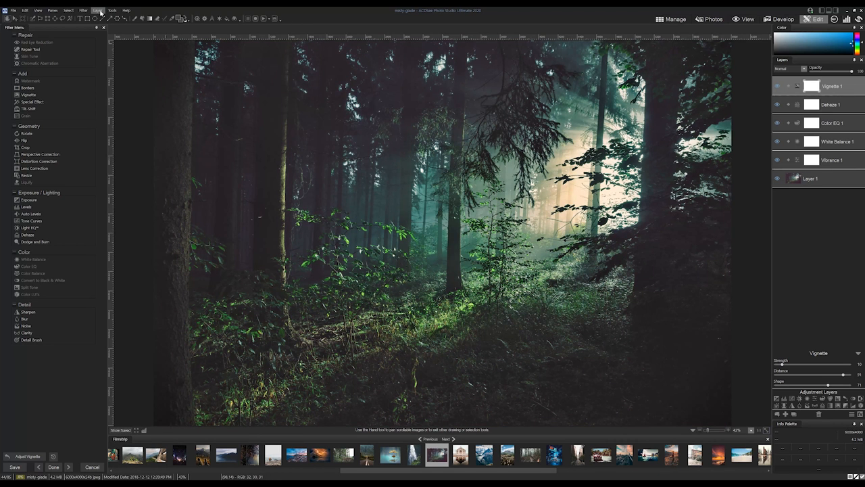
Step: Start a new LUT from the forest glade's adjustments with description 'Warm Forest'
click(111, 10)
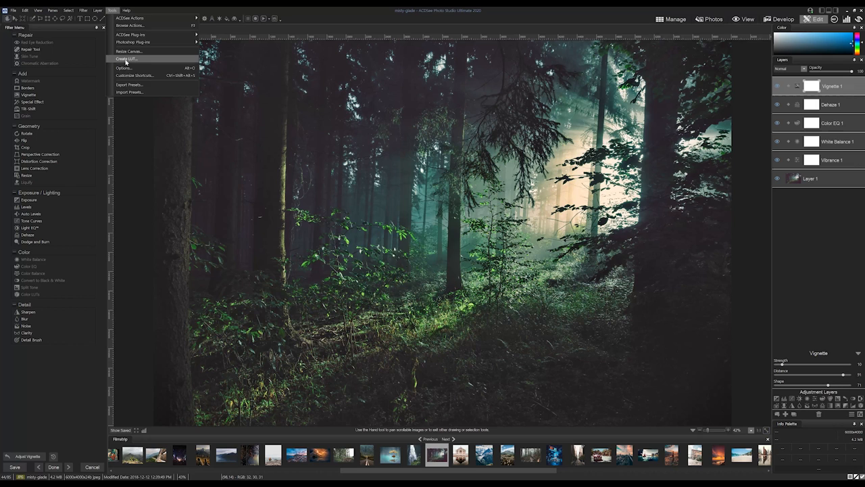
click(126, 59)
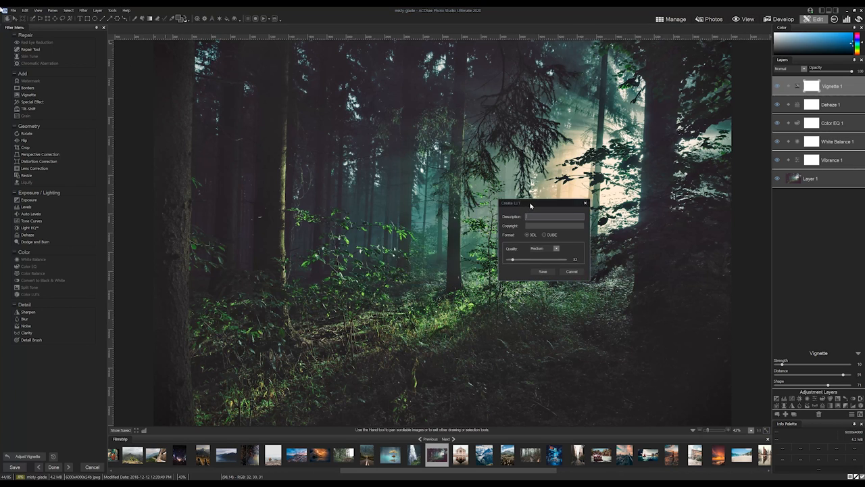
text(Warm Forest)
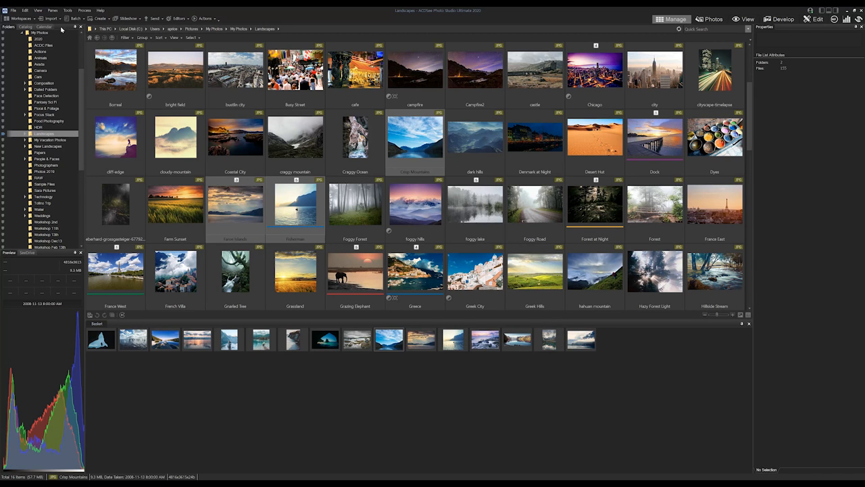
Step: Create a new image basket and add the Foggy Forest photo to it
click(53, 10)
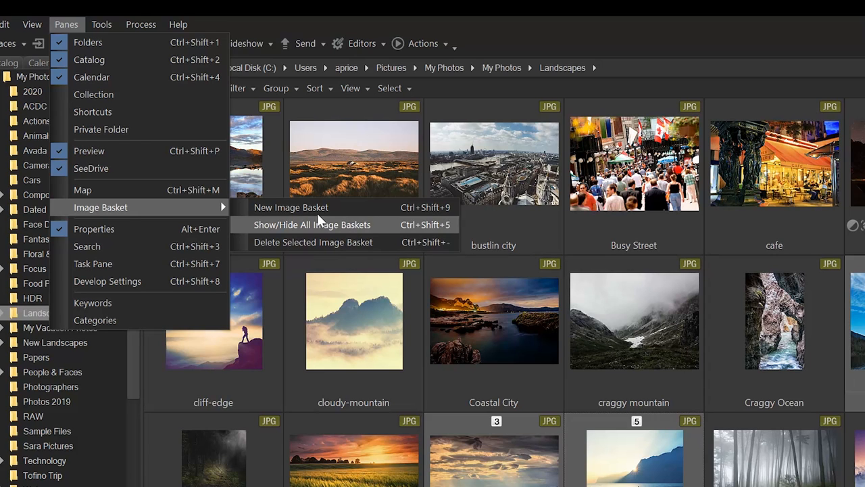
click(312, 225)
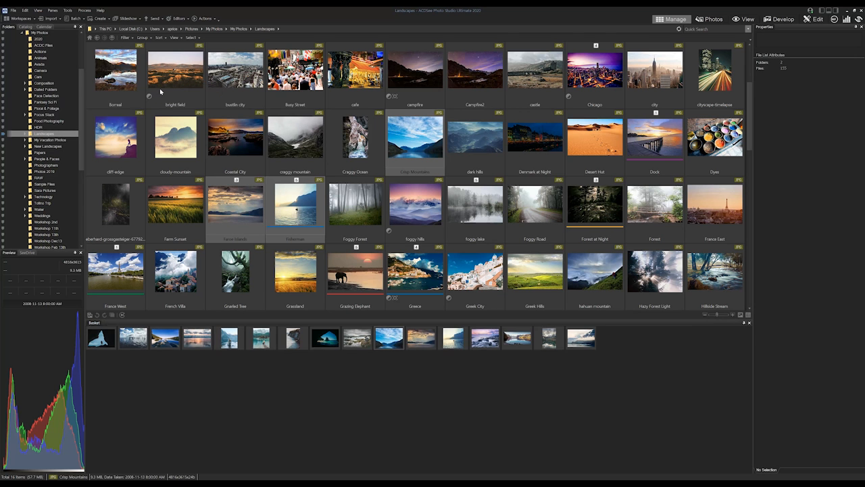
click(355, 204)
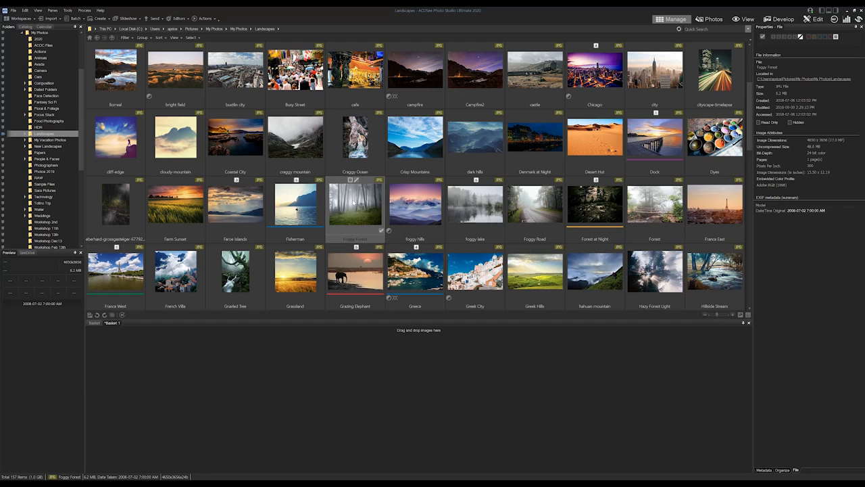
click(535, 204)
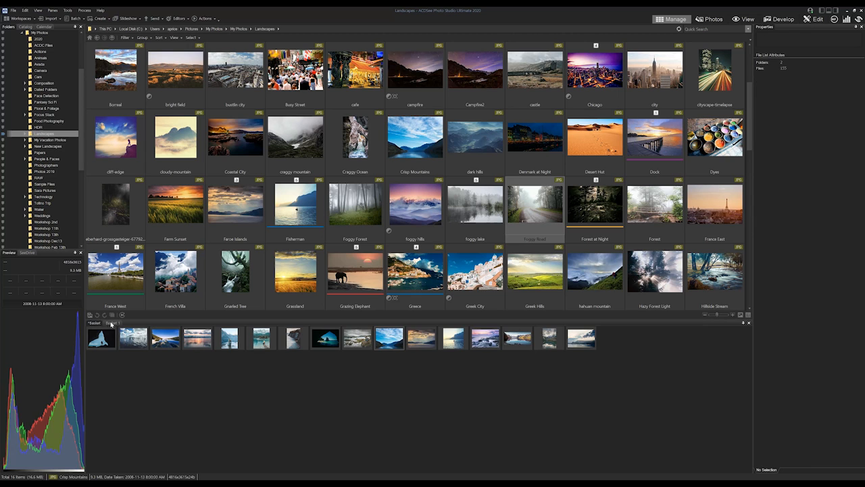
Step: Add another landscape photo and the dark woods photo to the new basket
scroll(down, 3)
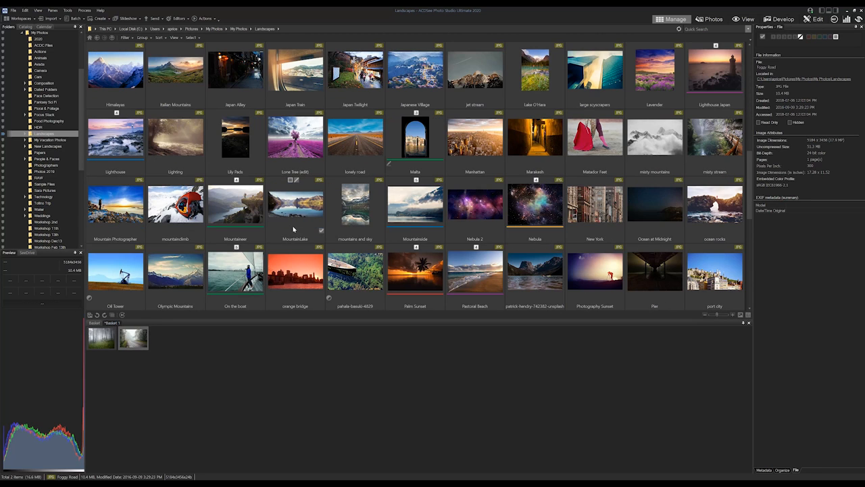
scroll(down, 3)
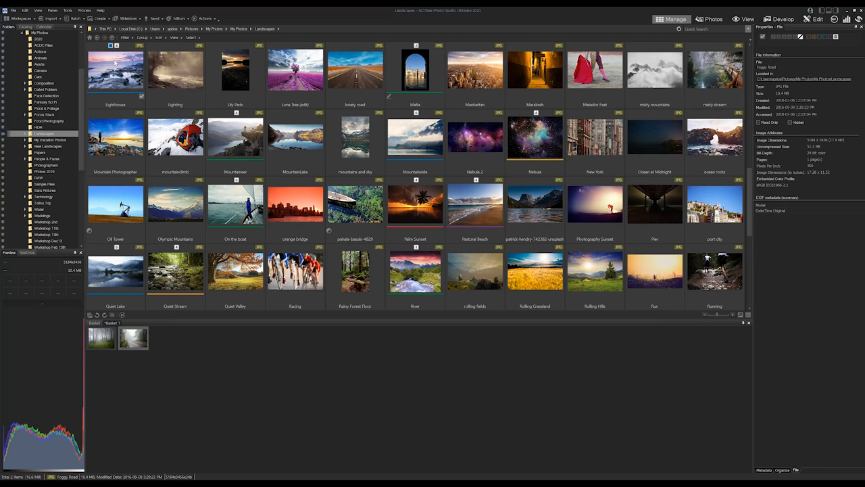
click(354, 273)
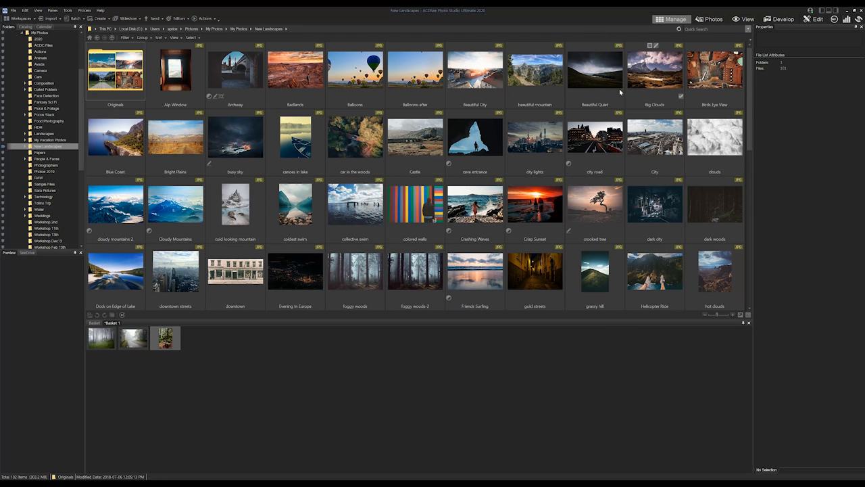
click(715, 203)
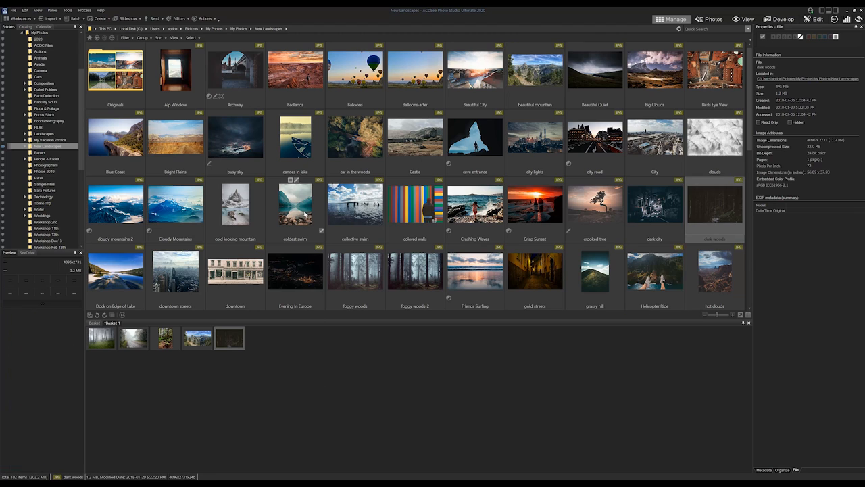
scroll(down, 3)
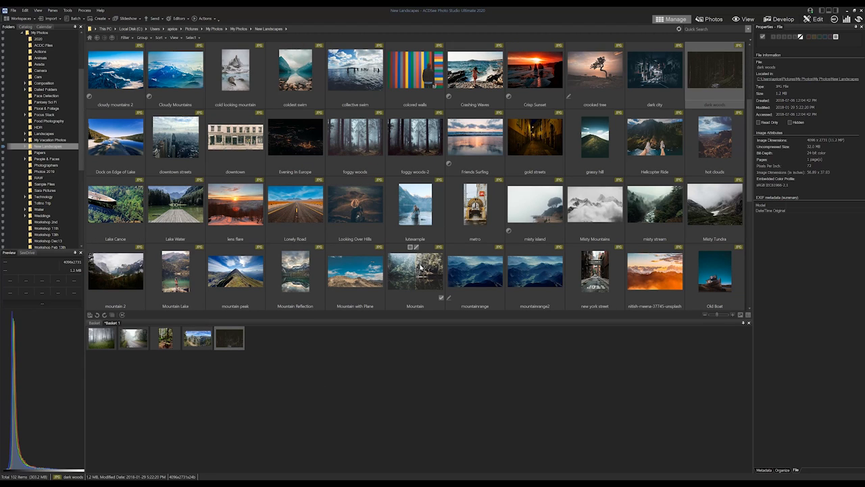